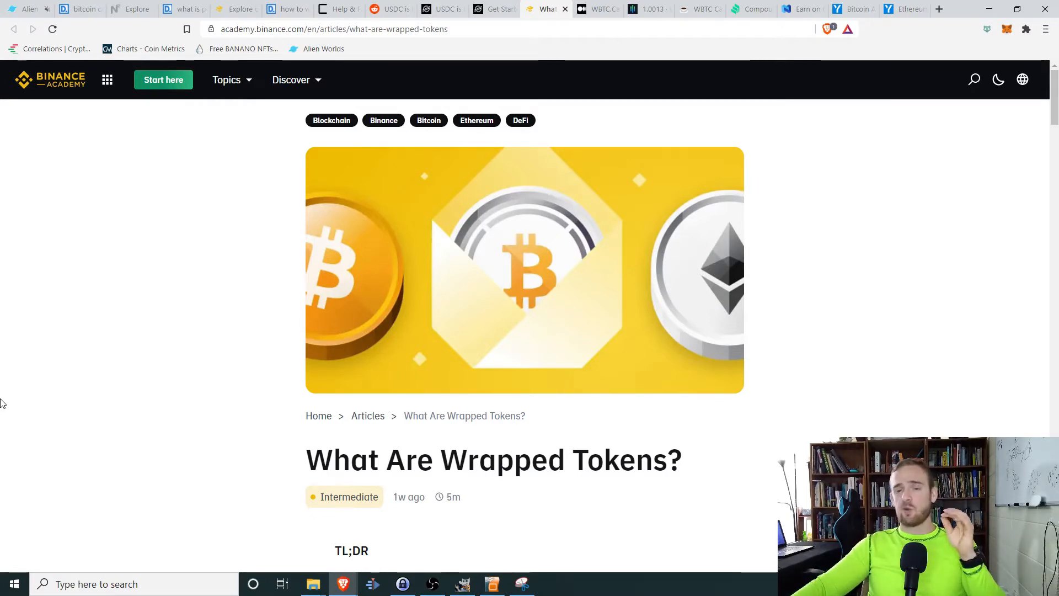
{"action": "mouse_move", "coordinate": [36, 136]}
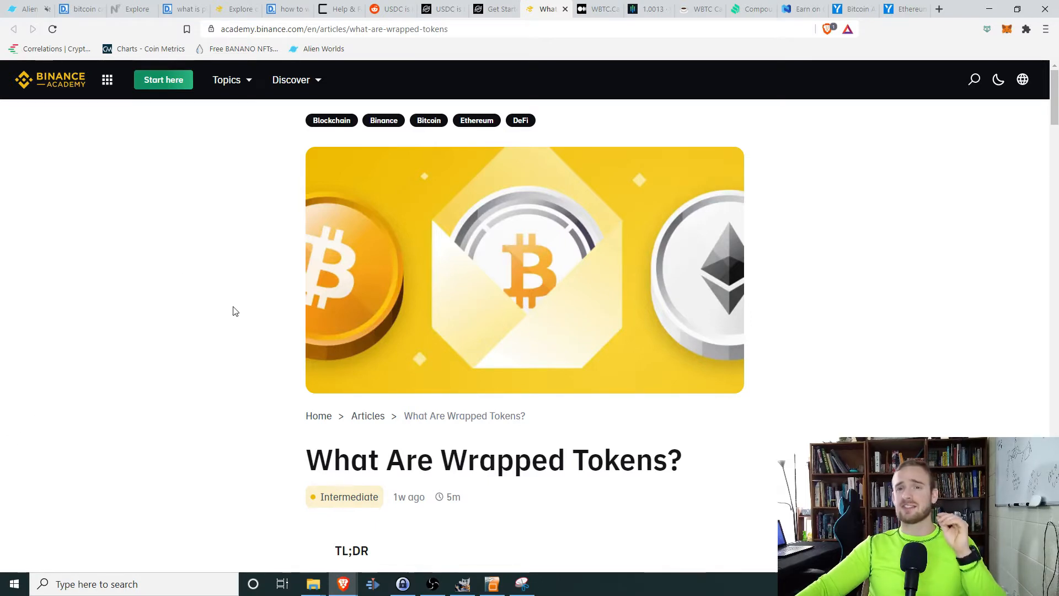
Step: Read the start of the wrapped tokens article and browse the Compound lending dashboard
{"action": "scroll", "scroll_direction": "down", "scroll_amount": 3}
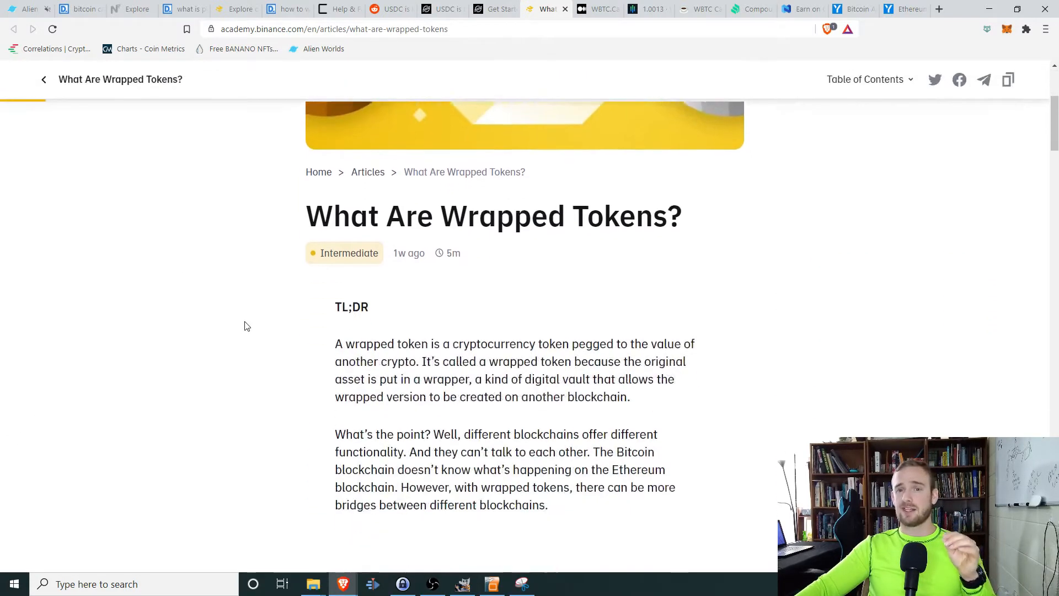
{"action": "scroll", "scroll_direction": "down", "scroll_amount": 3}
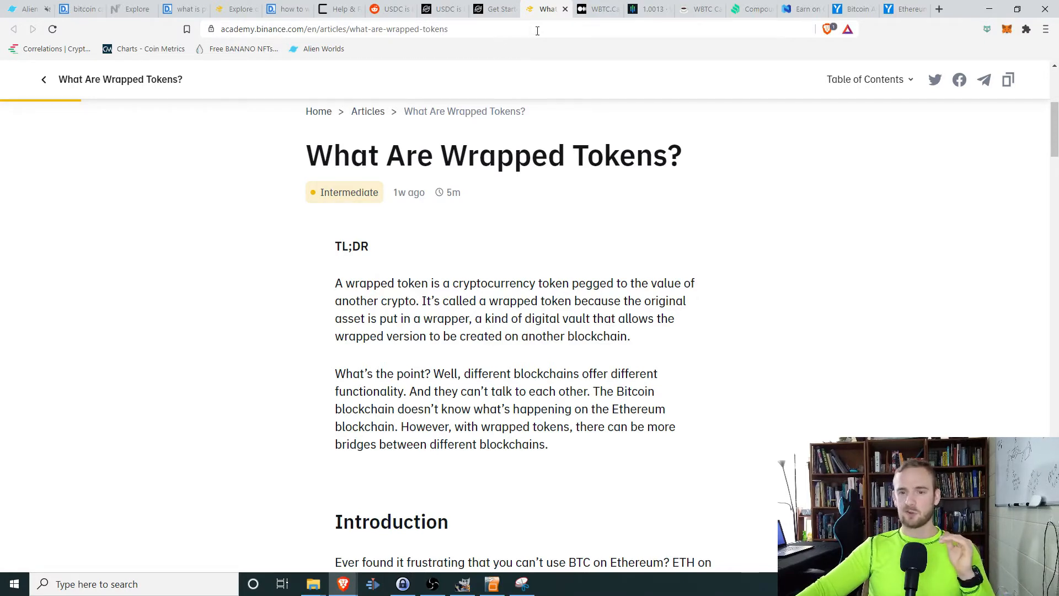
{"action": "mouse_move", "coordinate": [600, 9]}
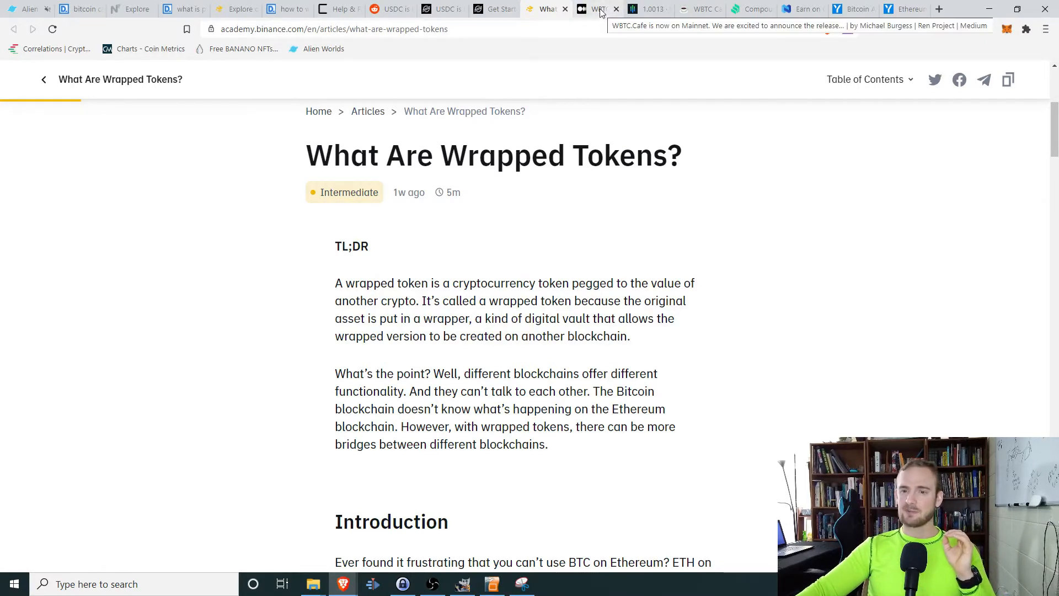
{"action": "left_click", "coordinate": [753, 9]}
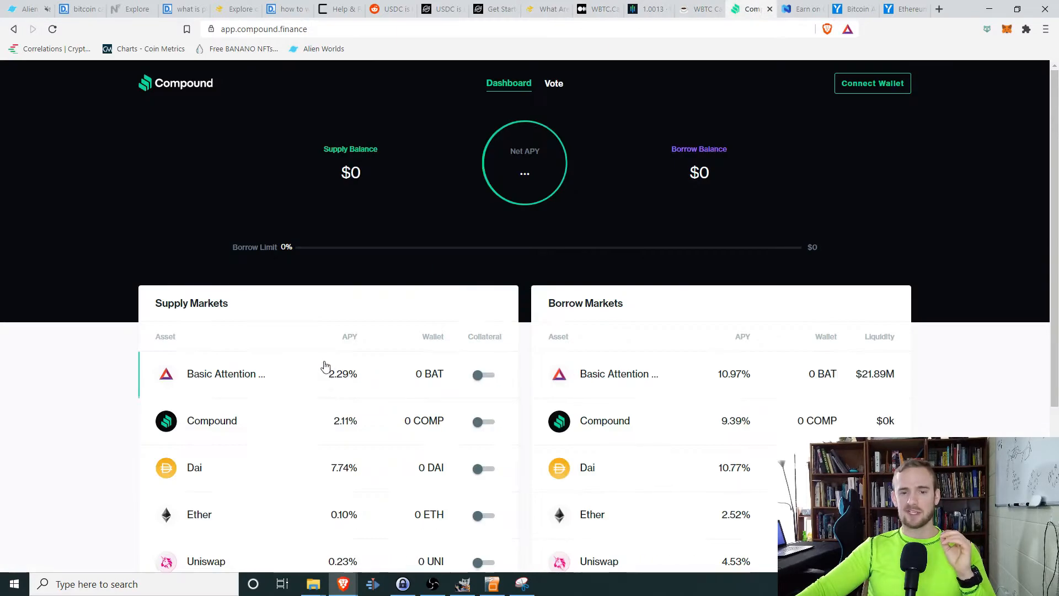
{"action": "scroll", "scroll_direction": "down", "scroll_amount": 3}
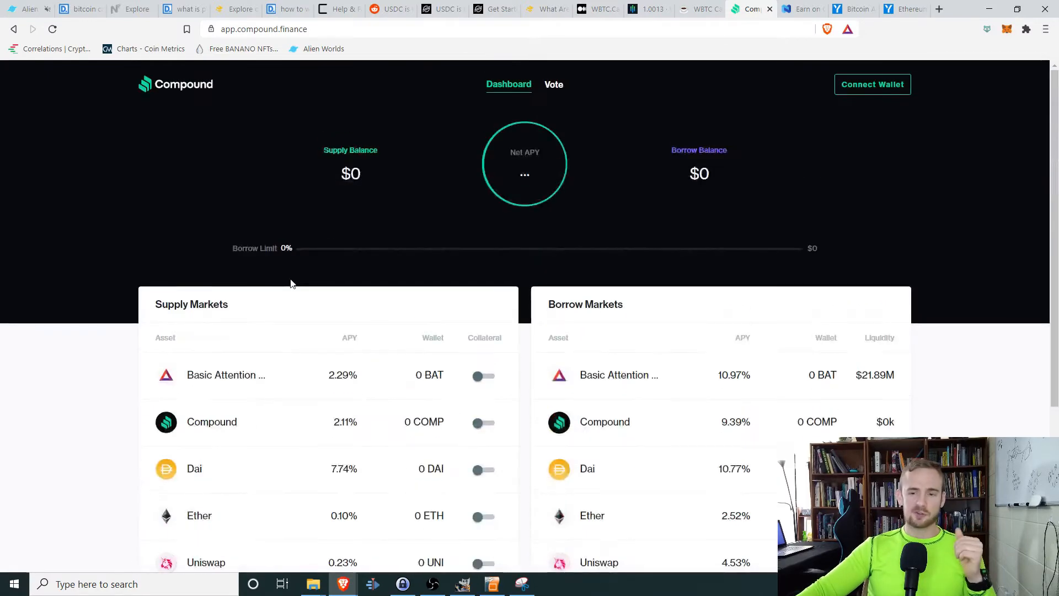
{"action": "scroll", "scroll_direction": "down", "scroll_amount": 3}
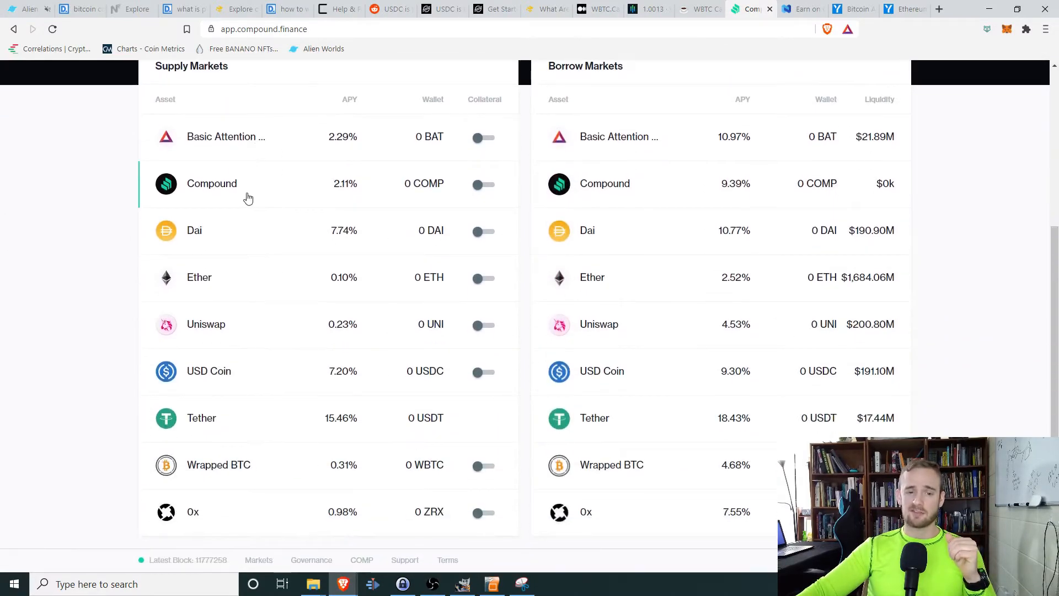
{"action": "mouse_move", "coordinate": [237, 466]}
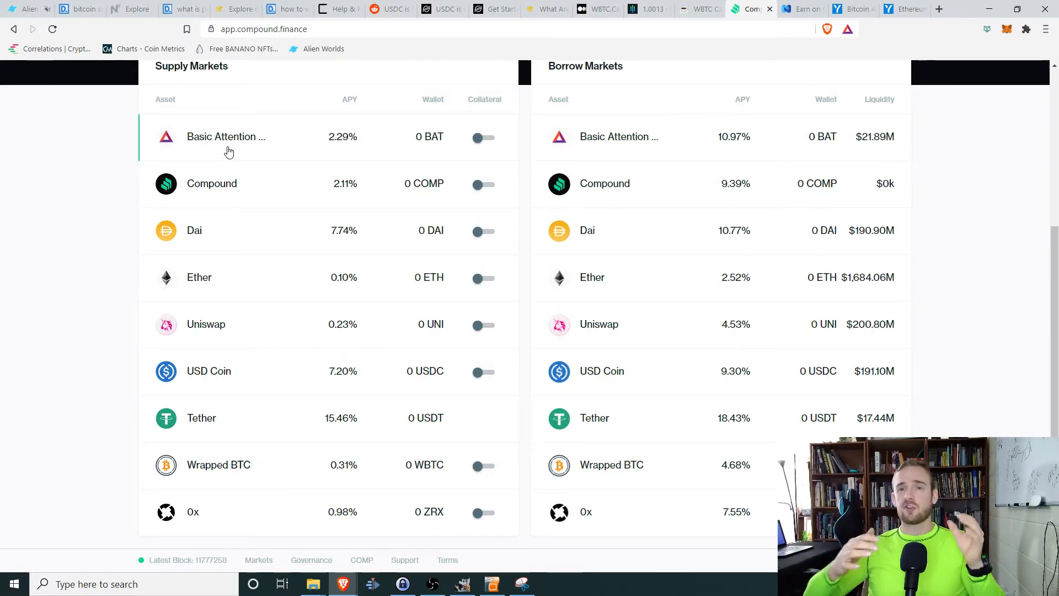
{"action": "mouse_move", "coordinate": [211, 151]}
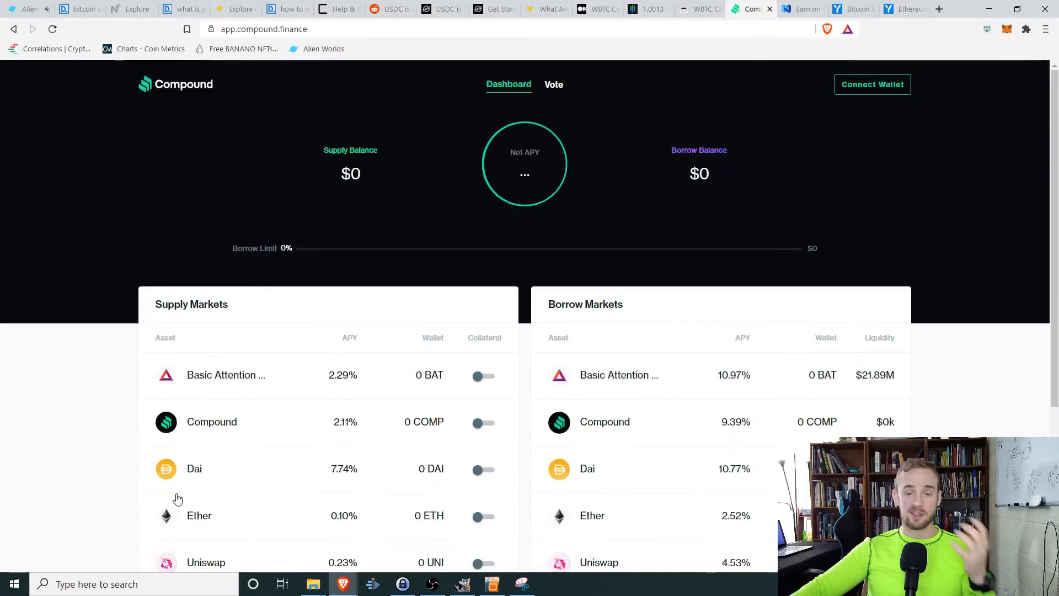
Step: Return to the article's 'What is a wrapped token?' section, then switch to Coinbase Pro
{"action": "scroll", "scroll_direction": "down", "scroll_amount": 3}
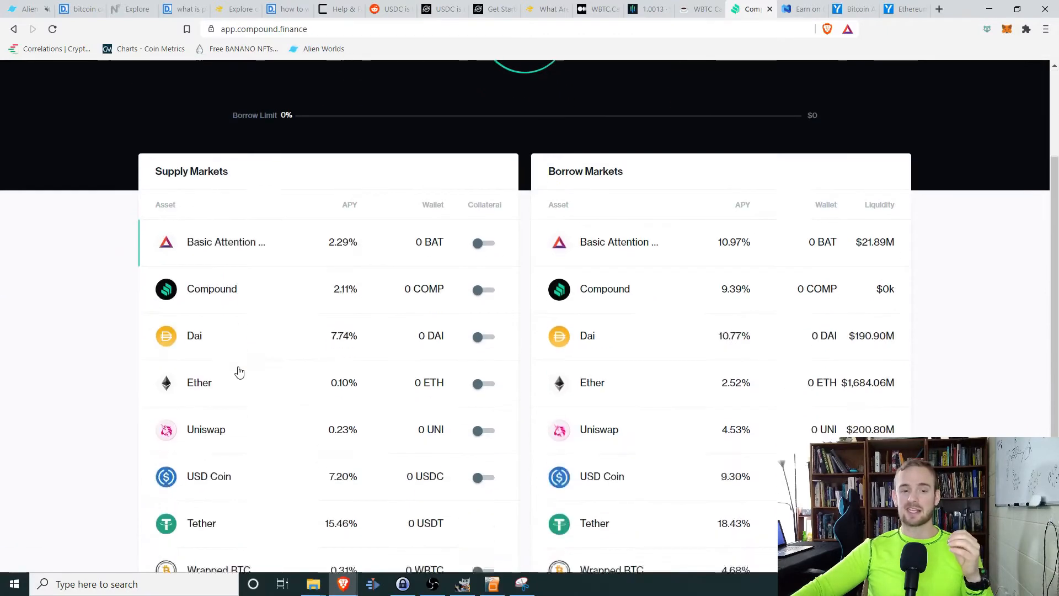
{"action": "scroll", "scroll_direction": "down", "scroll_amount": 3}
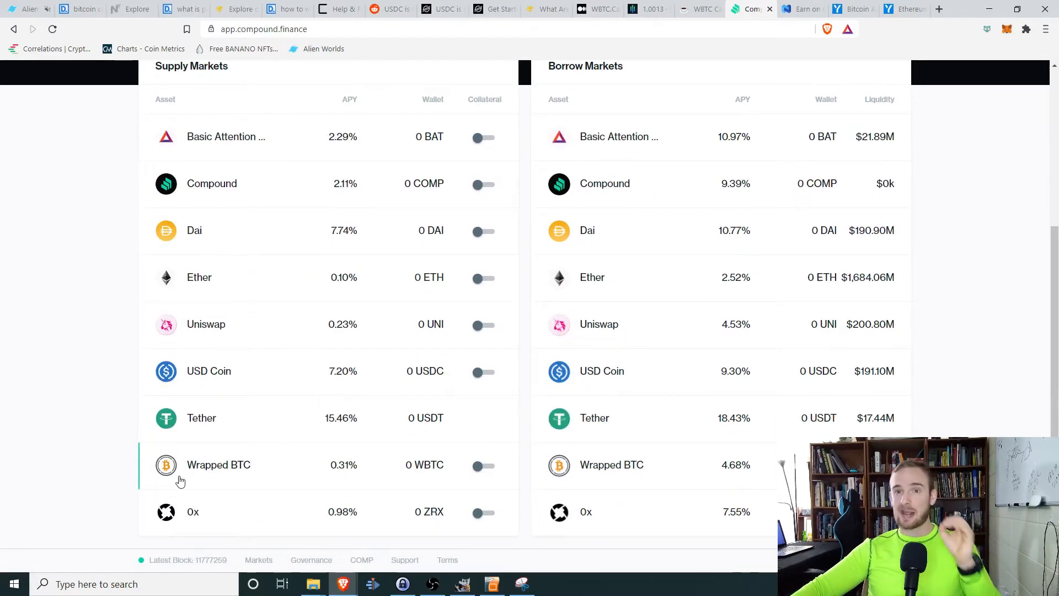
{"action": "scroll", "scroll_direction": "up", "scroll_amount": 3}
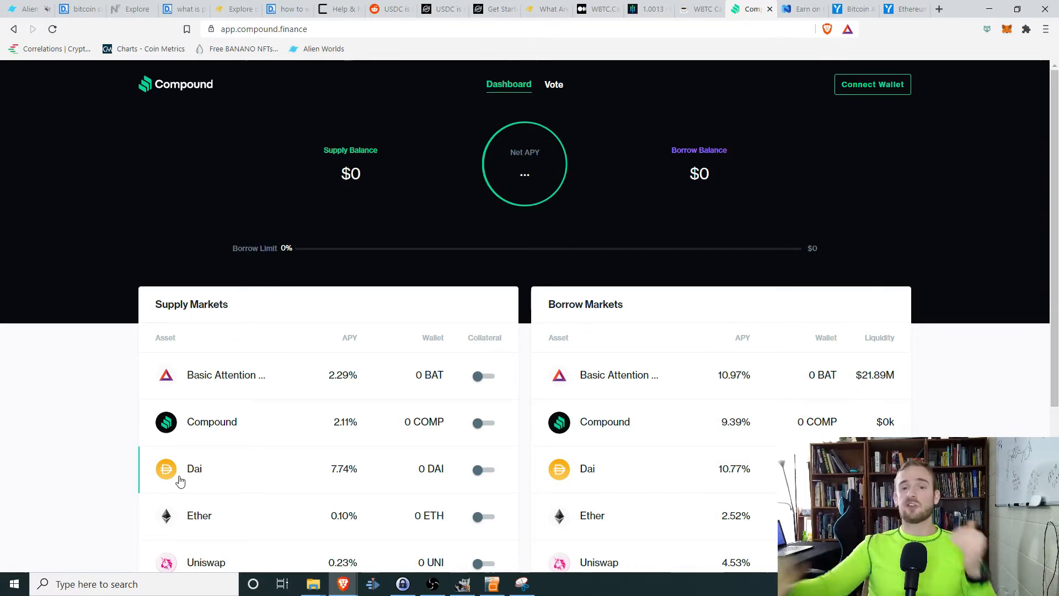
{"action": "left_click", "coordinate": [545, 9]}
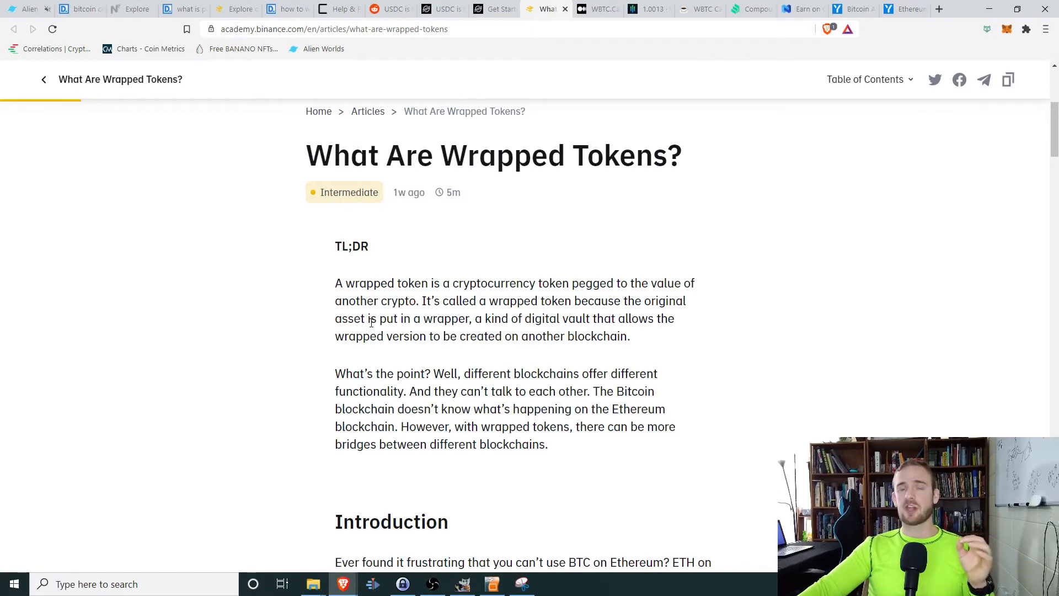
{"action": "scroll", "scroll_direction": "down", "scroll_amount": 3}
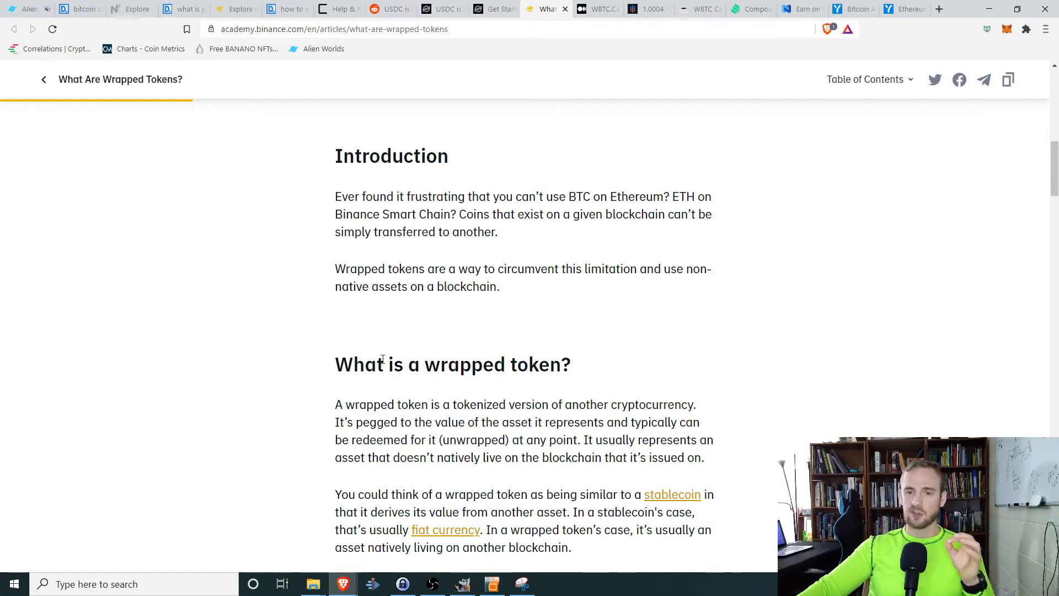
{"action": "mouse_move", "coordinate": [538, 123]}
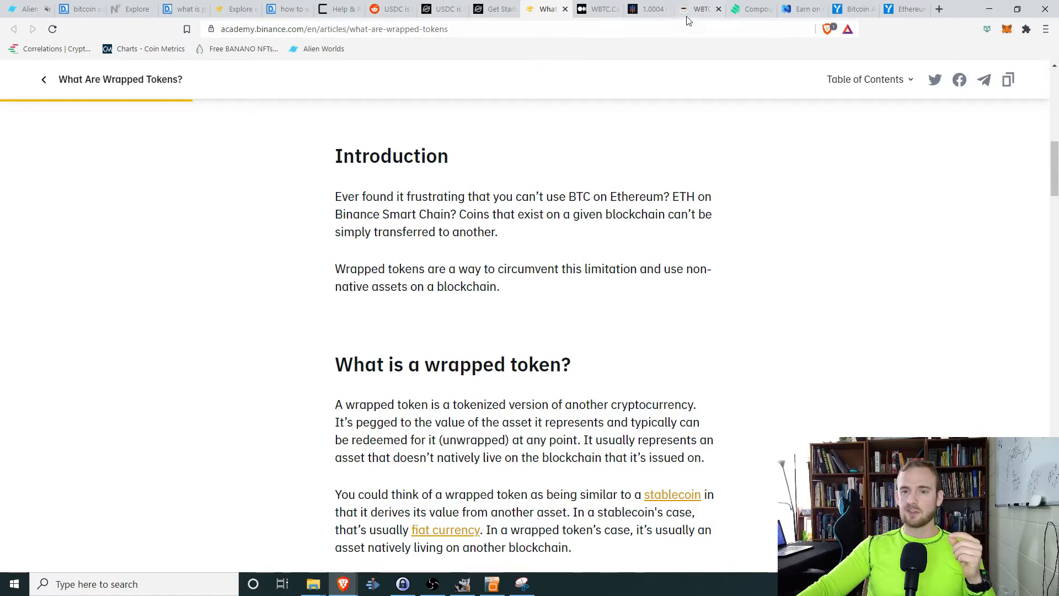
{"action": "left_click", "coordinate": [648, 9]}
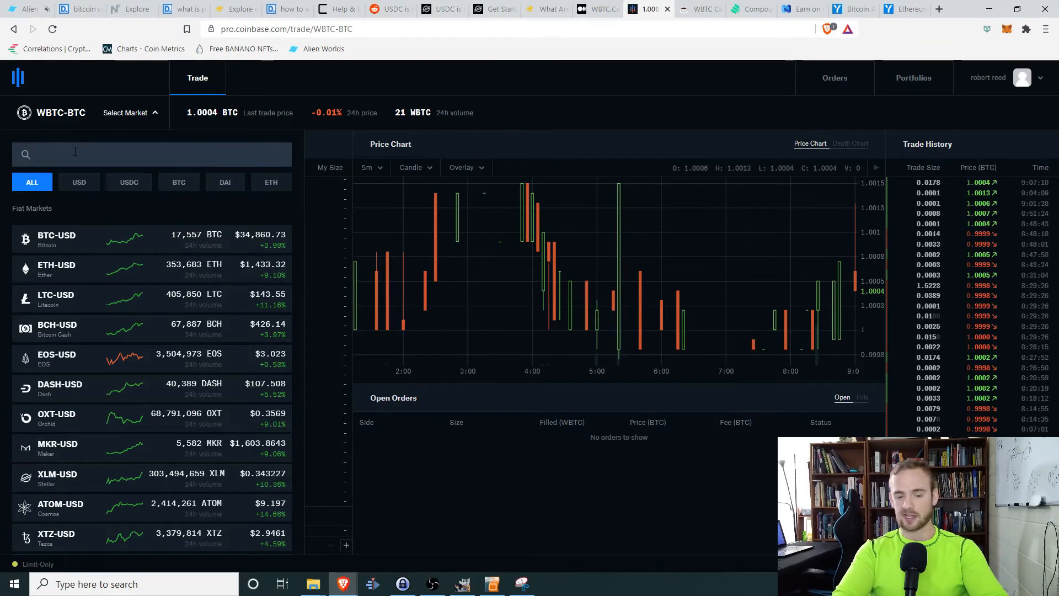
Step: Search Coinbase Pro markets for 'wbt' to list WBTC-USD and WBTC-BTC
{"action": "type", "text": "wbtc"}
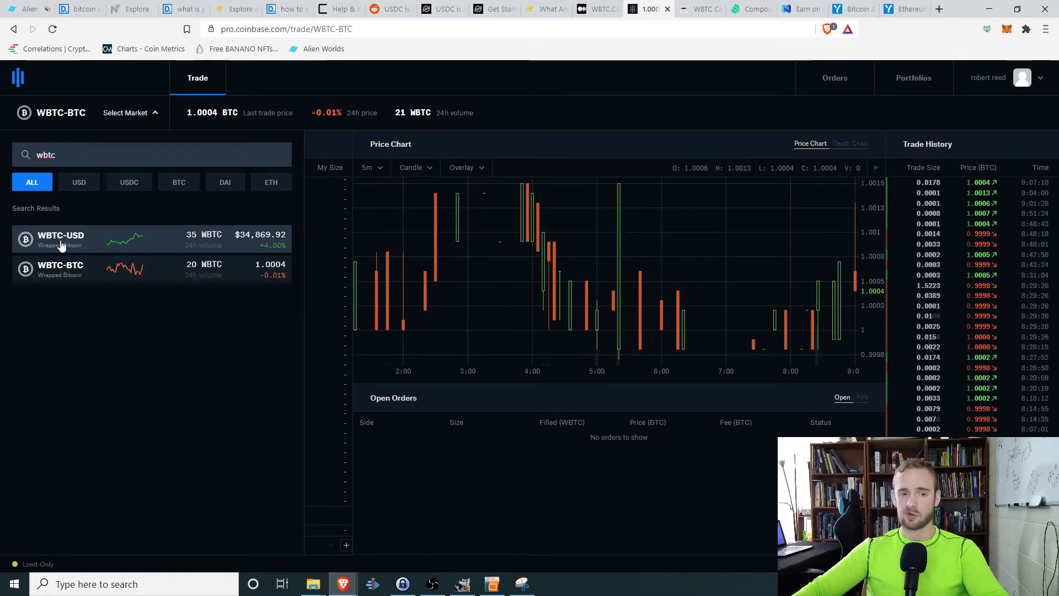
Step: View the WBTC-BTC order book and buy form, then switch to WBTC.Cafe
{"action": "left_click", "coordinate": [60, 269]}
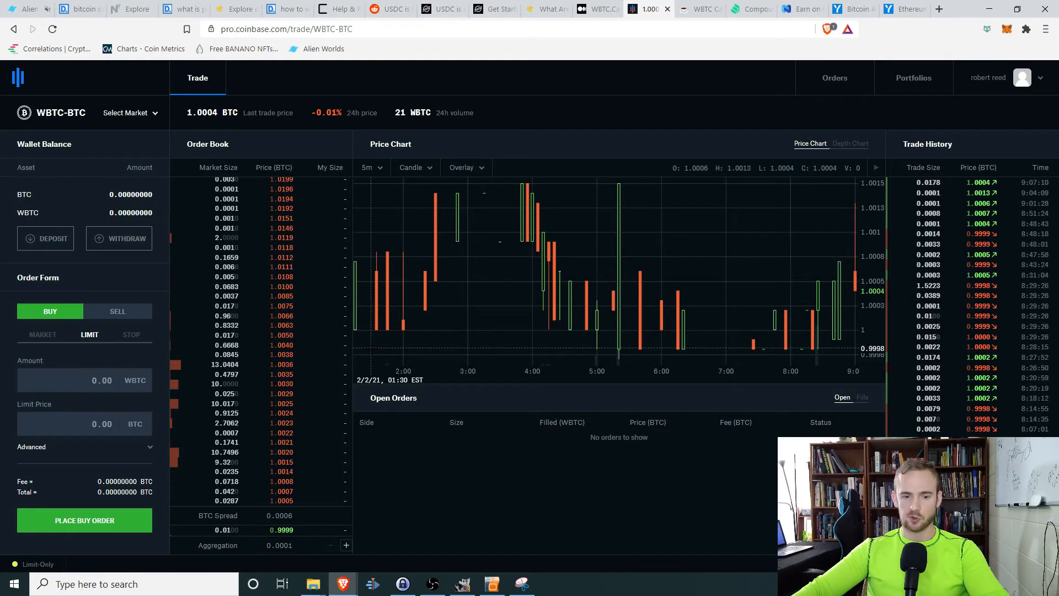
{"action": "mouse_move", "coordinate": [262, 208]}
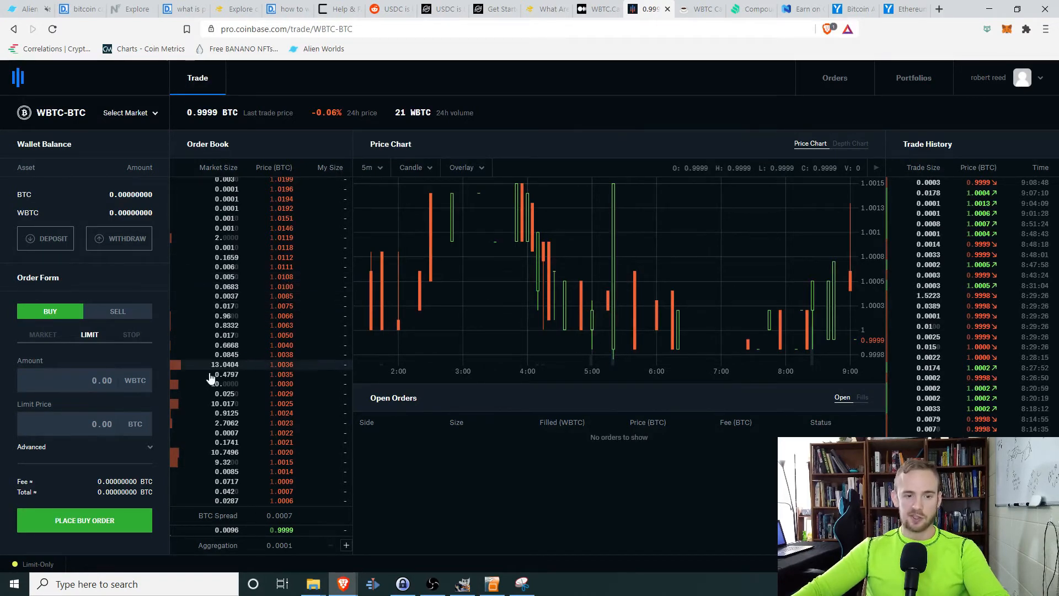
{"action": "mouse_move", "coordinate": [84, 156]}
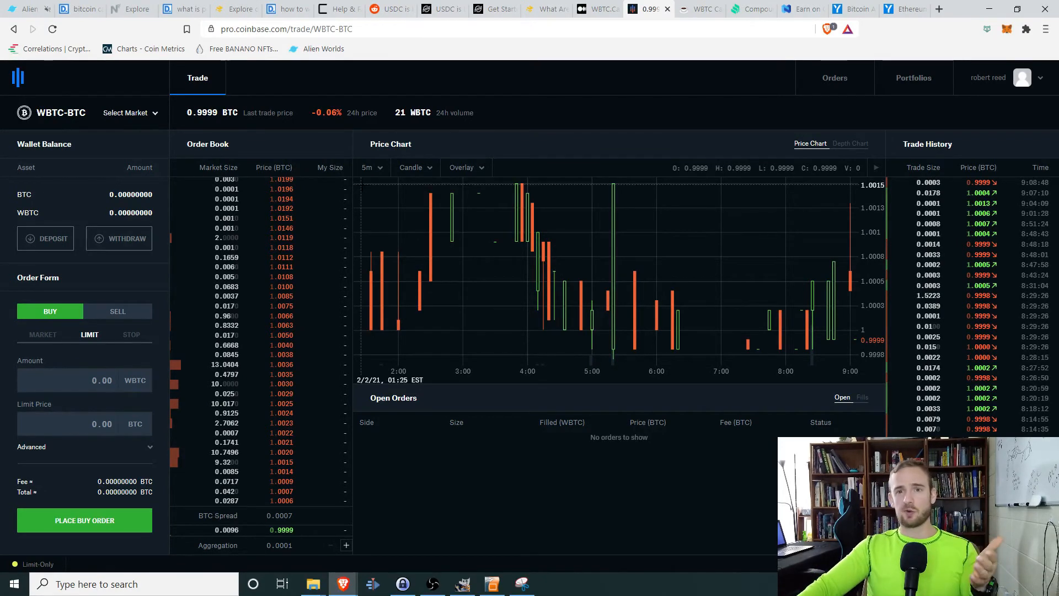
{"action": "left_click", "coordinate": [701, 8]}
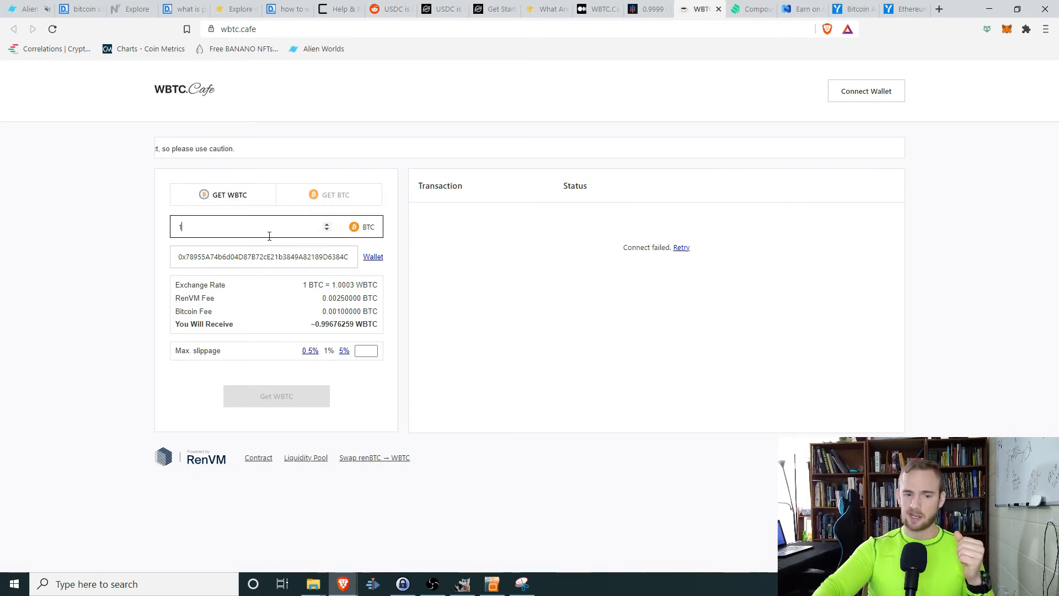
Step: Enter .015 BTC in WBTC.Cafe's Get WBTC amount field
{"action": "type", "text": ".015"}
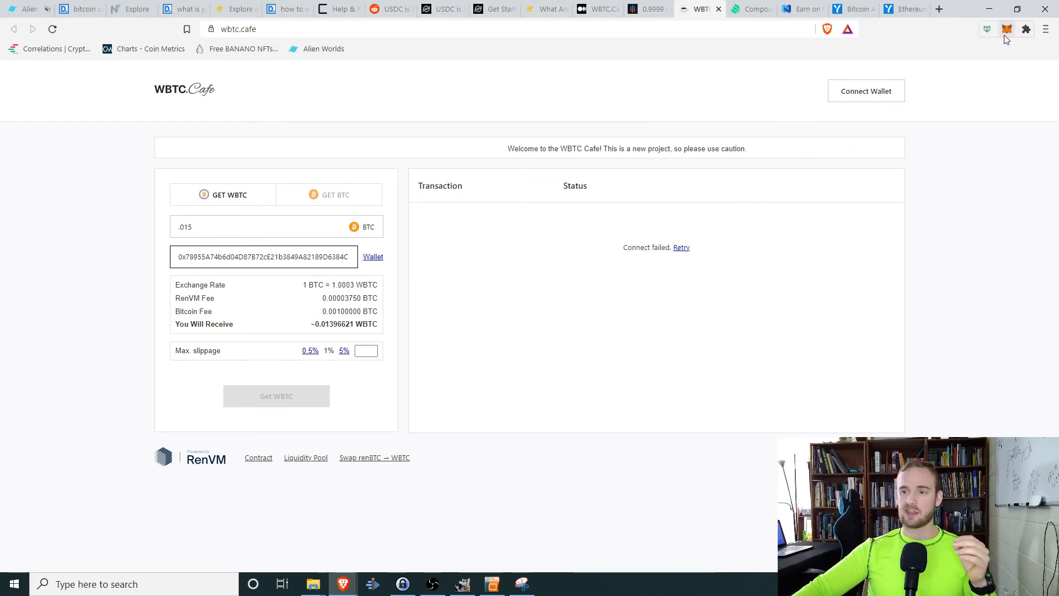
Step: Open MetaMask on Ethereum Mainnet and copy the Account 1 address
{"action": "left_click", "coordinate": [1007, 30]}
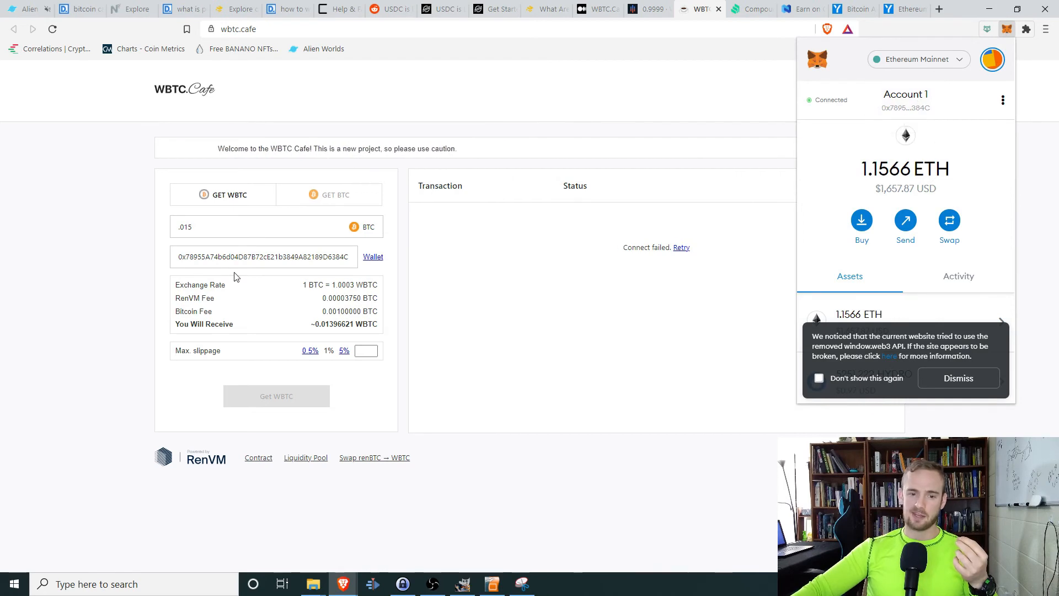
{"action": "left_click", "coordinate": [1007, 29]}
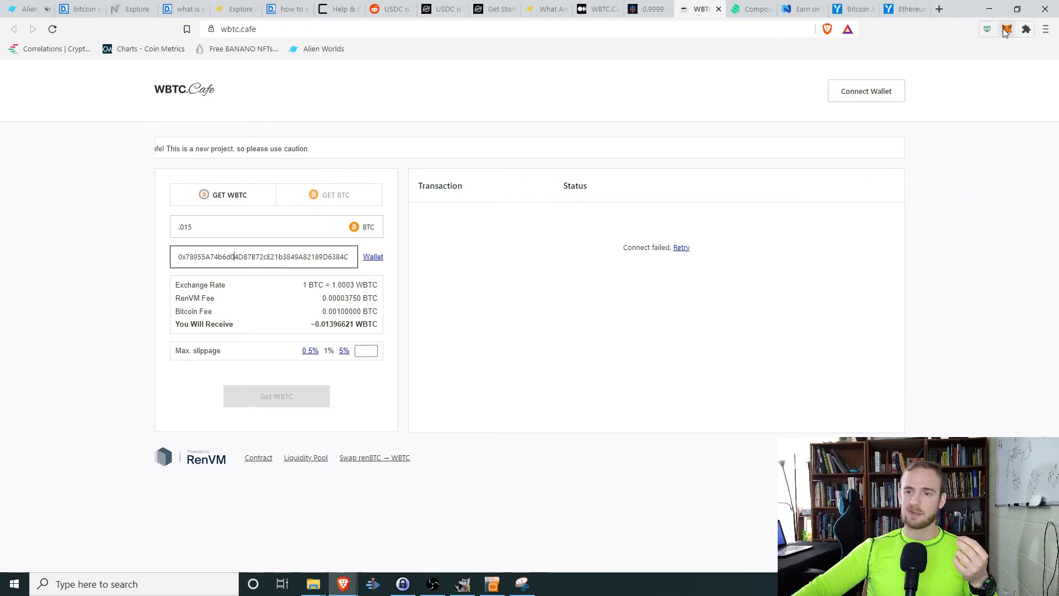
{"action": "left_click", "coordinate": [1007, 29]}
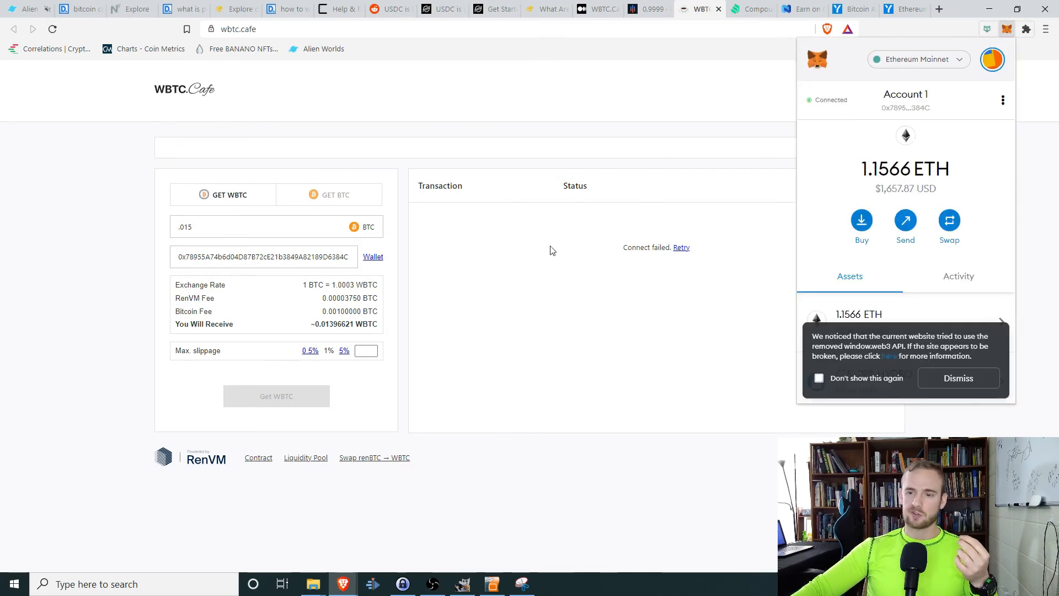
{"action": "left_click", "coordinate": [906, 107]}
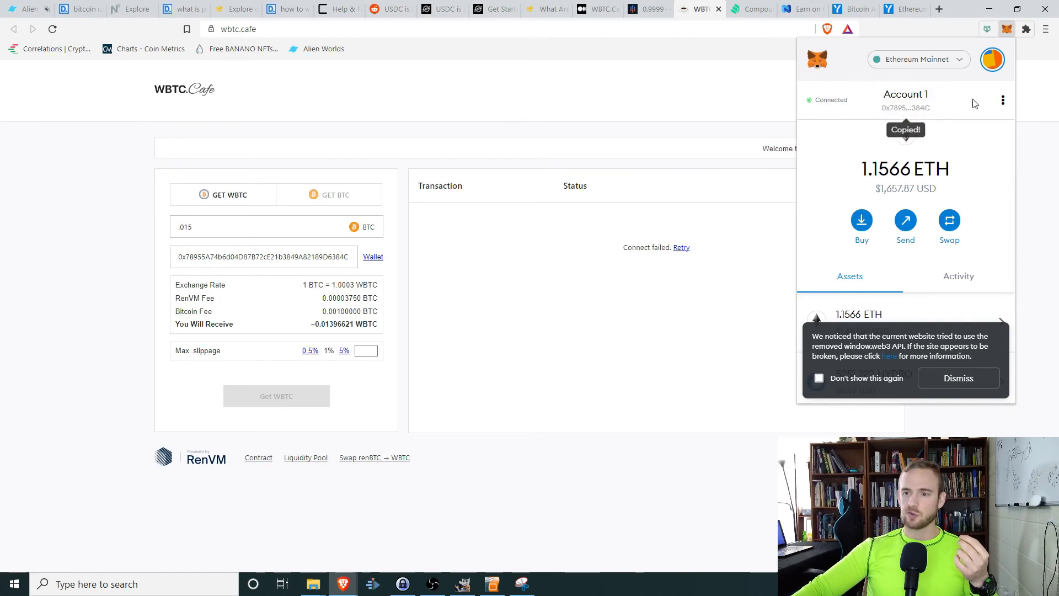